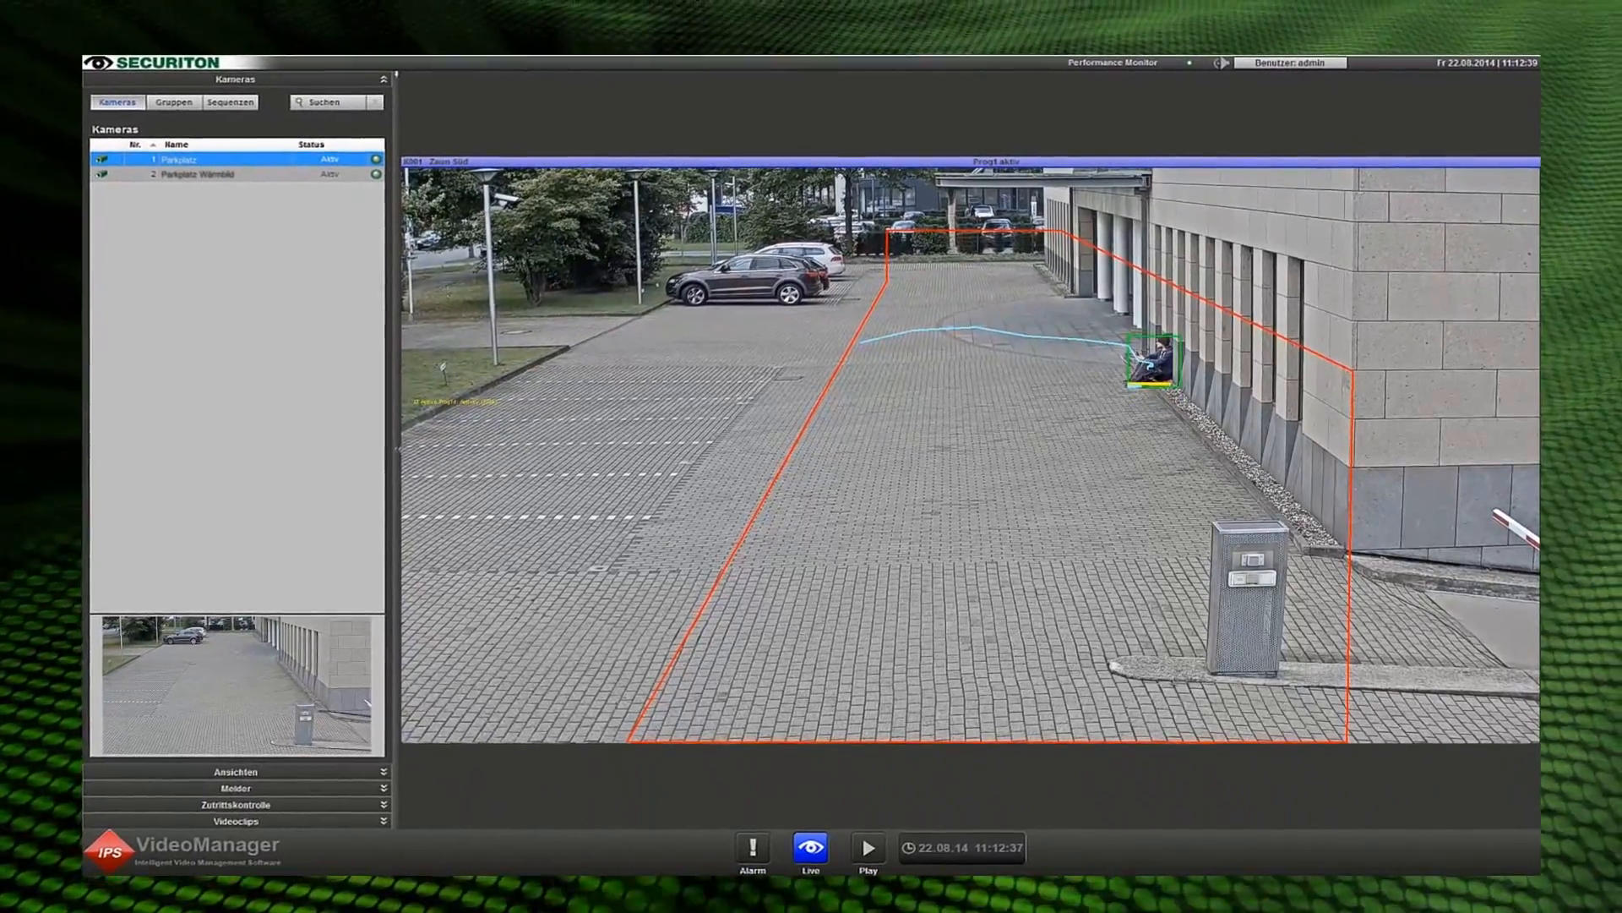
Step: Open the Alarm view to see the Zaun Süd Detektionsalarm for the Parkplatz loitering person
left_click(752, 847)
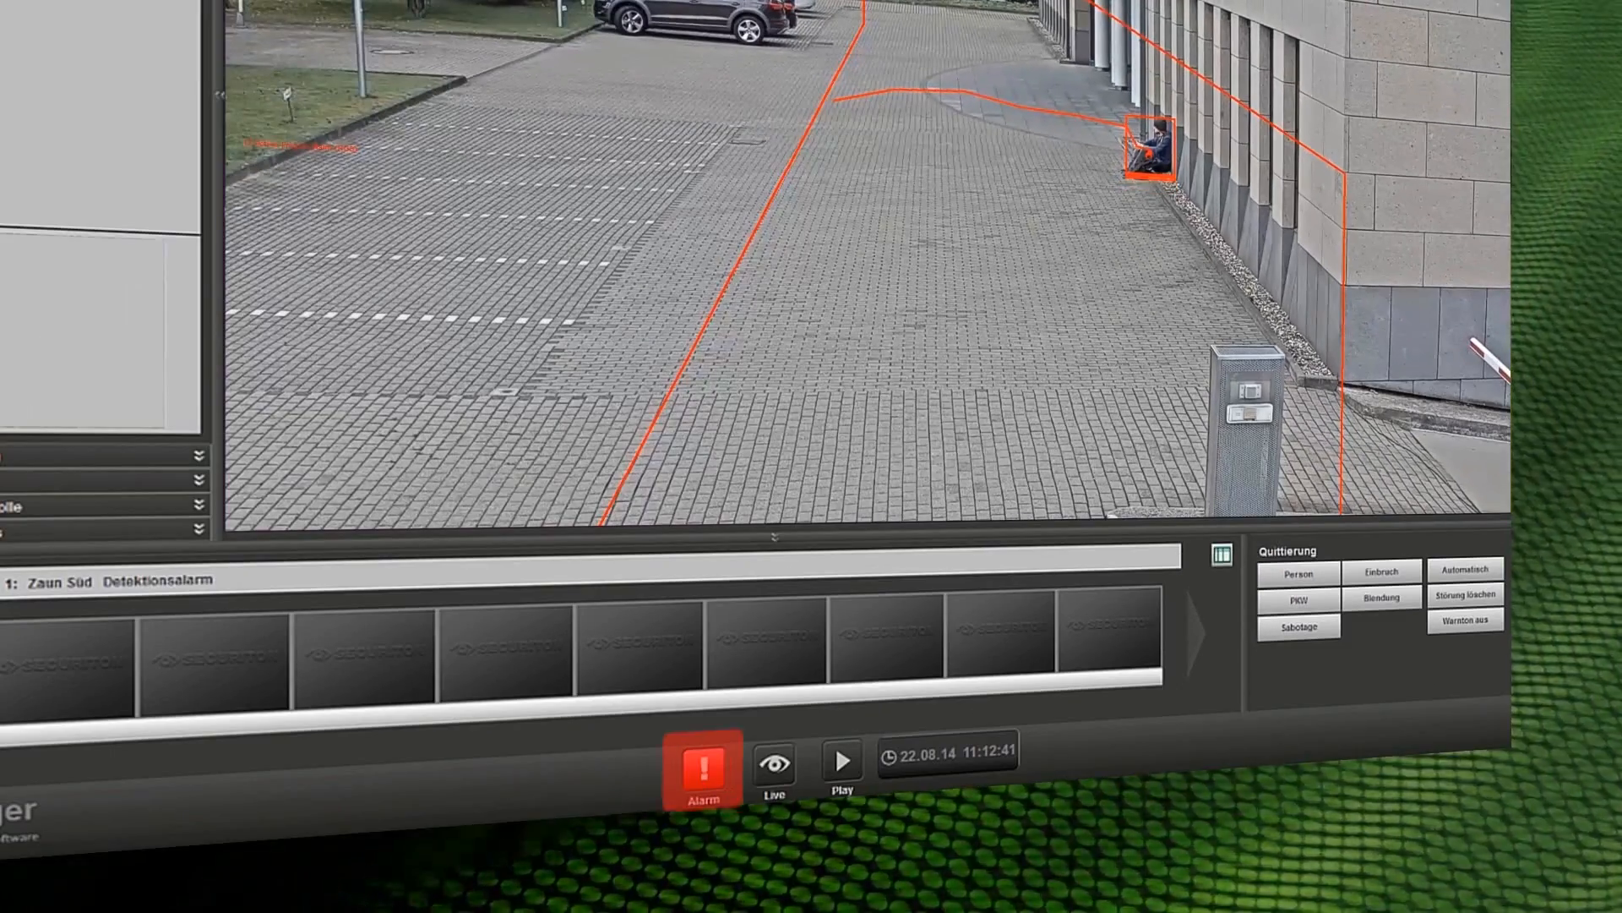